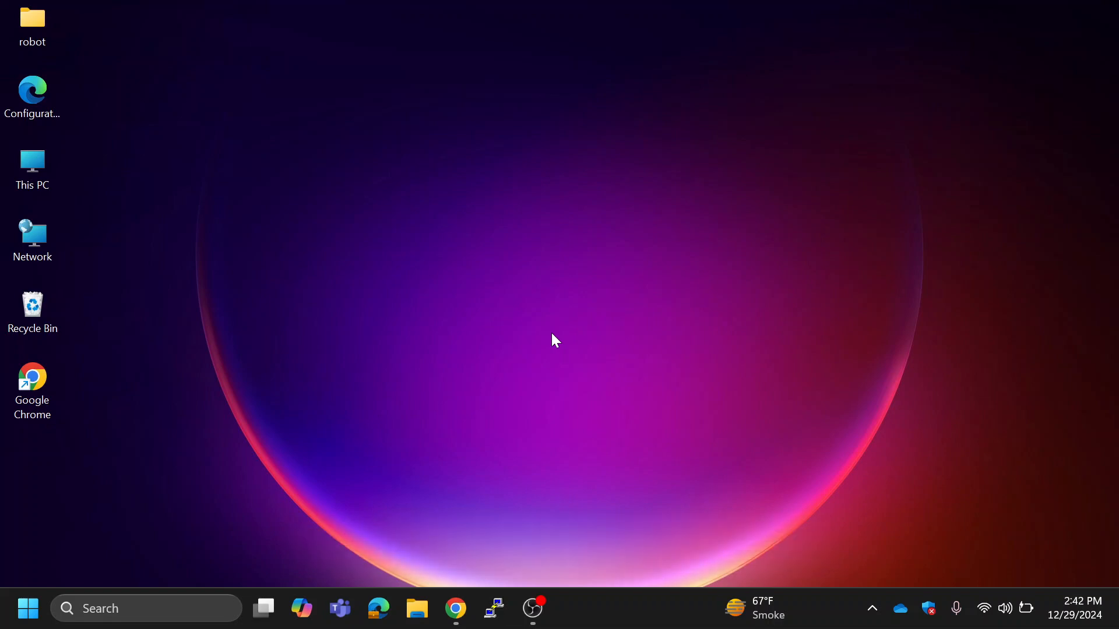
# - Google 'cisco packet tracer download' in Chrome from the taskbar
pyautogui.click(455, 608)
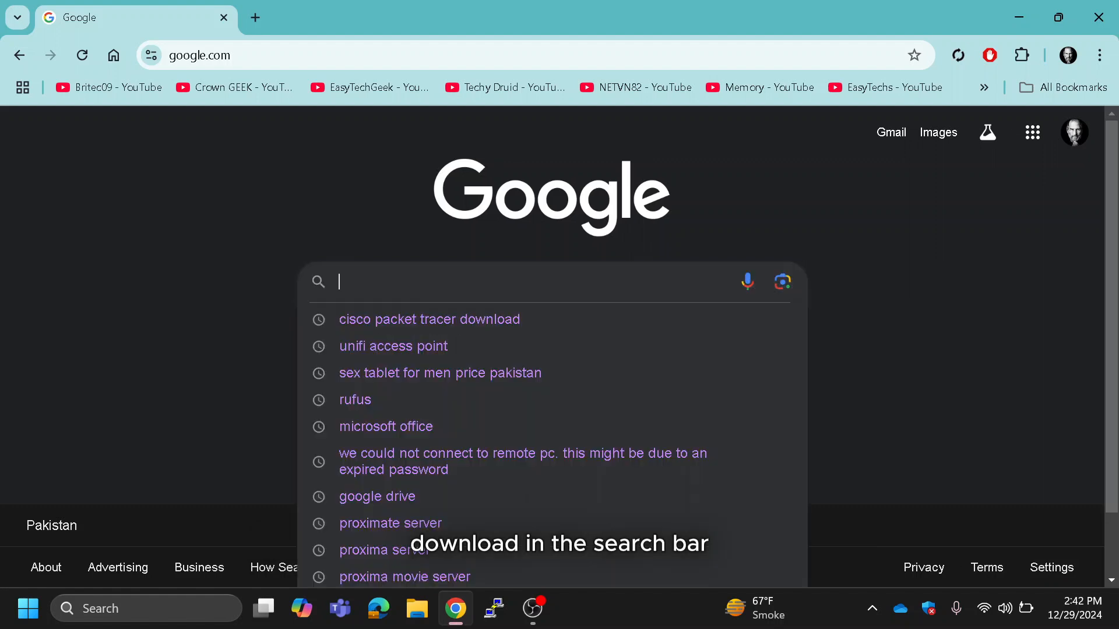
pyautogui.write('cisco packet tr')
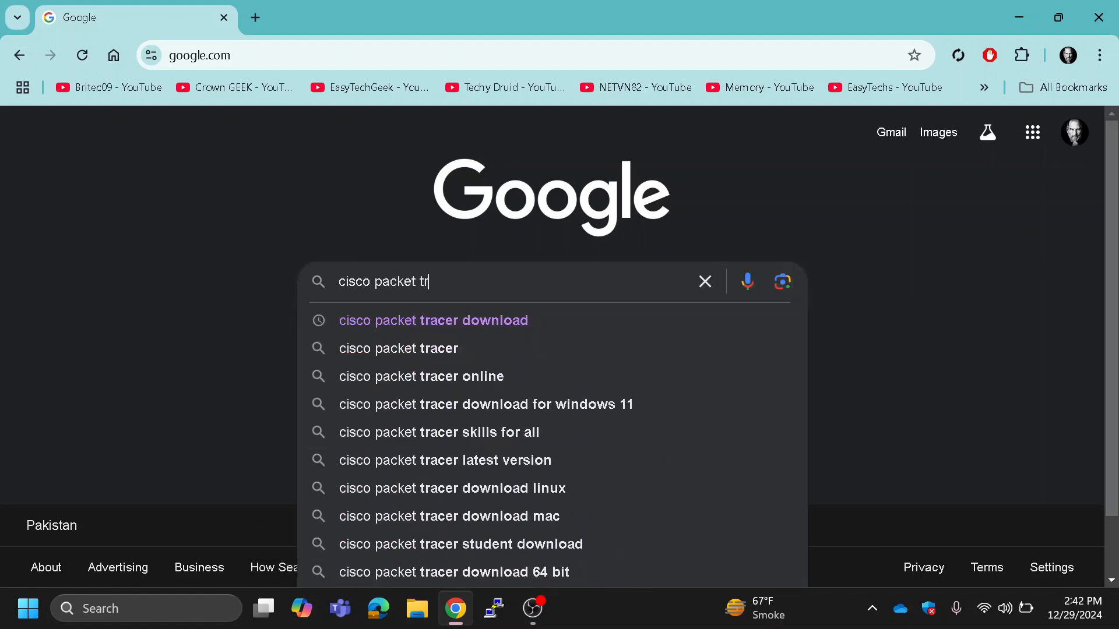
pyautogui.click(433, 320)
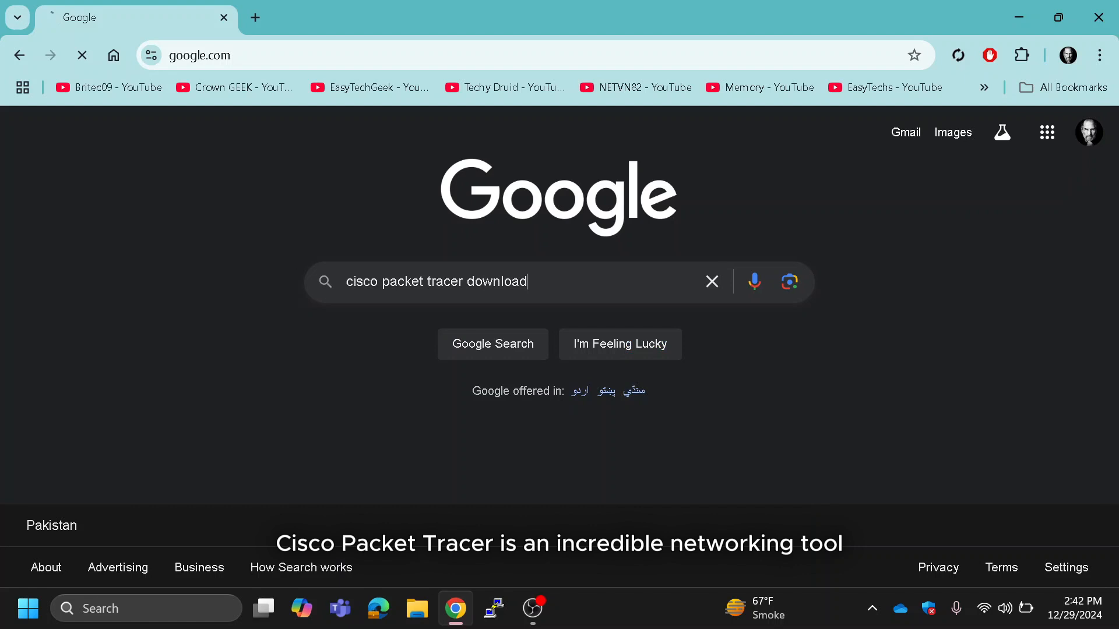
pyautogui.press('Enter')
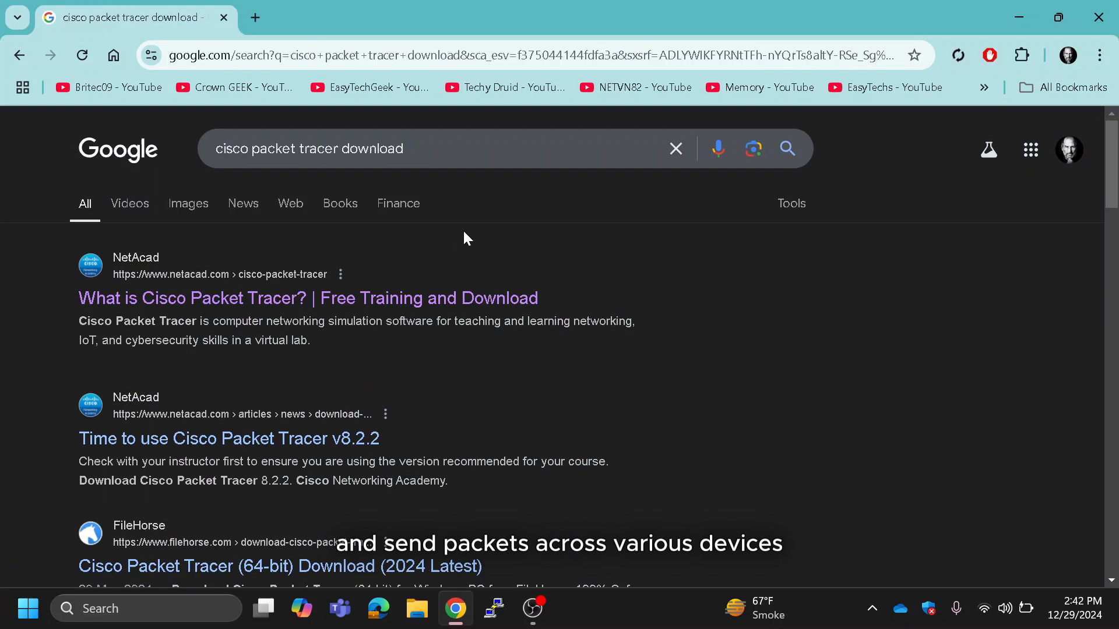
pyautogui.moveTo(179, 297)
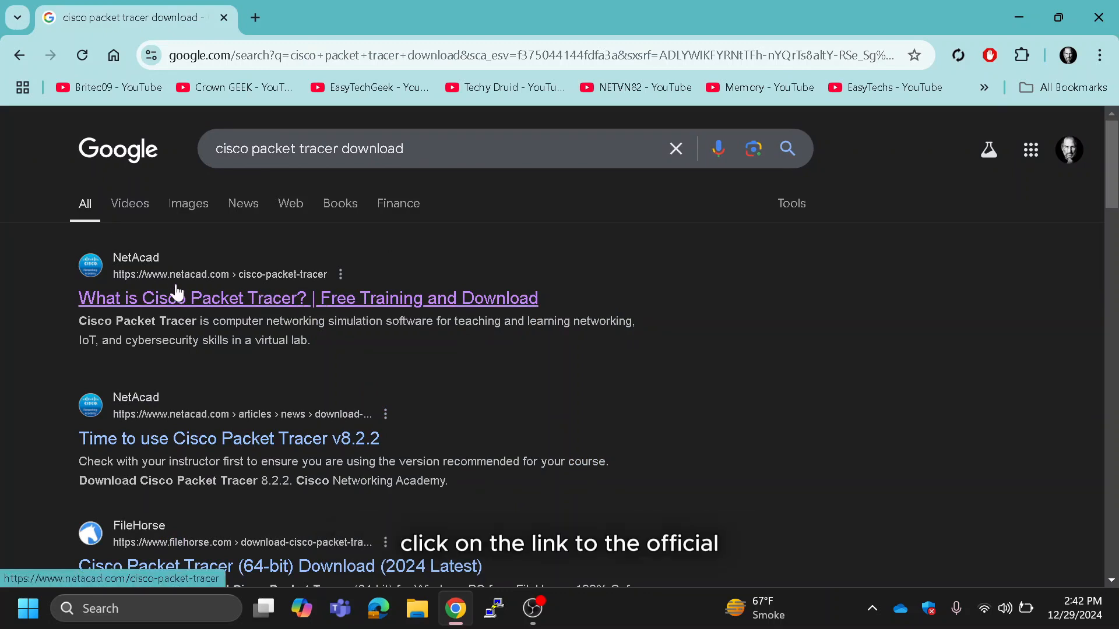
# - From the NetAcad Packet Tracer page, start the self-paced Getting Started with Cisco Packet Tracer course
pyautogui.click(307, 298)
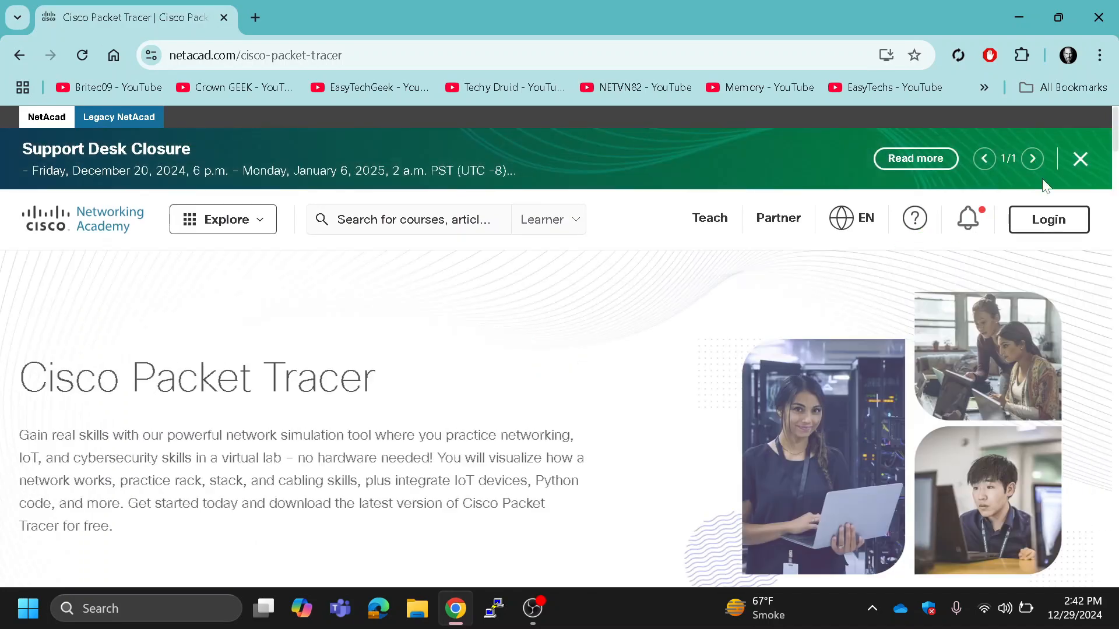
pyautogui.scroll(-3)
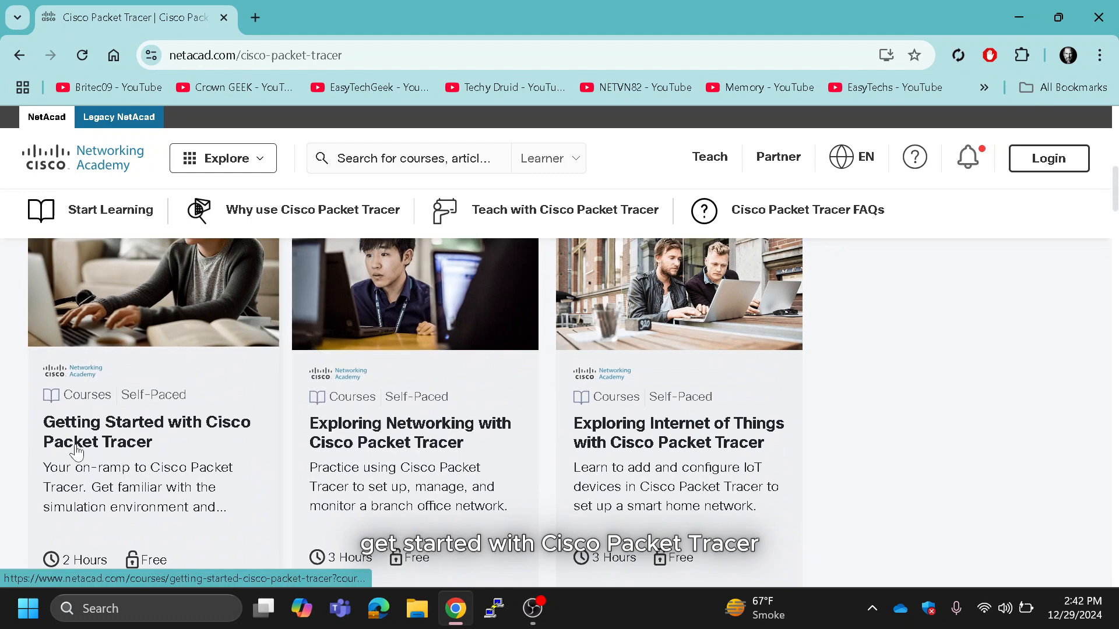
pyautogui.click(146, 432)
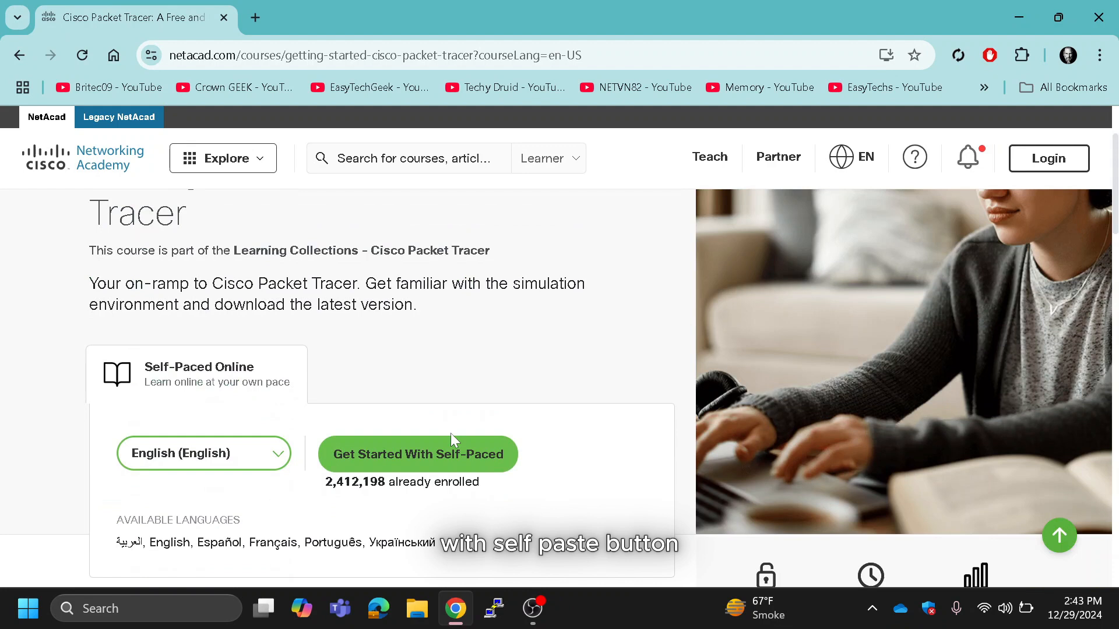
pyautogui.click(417, 454)
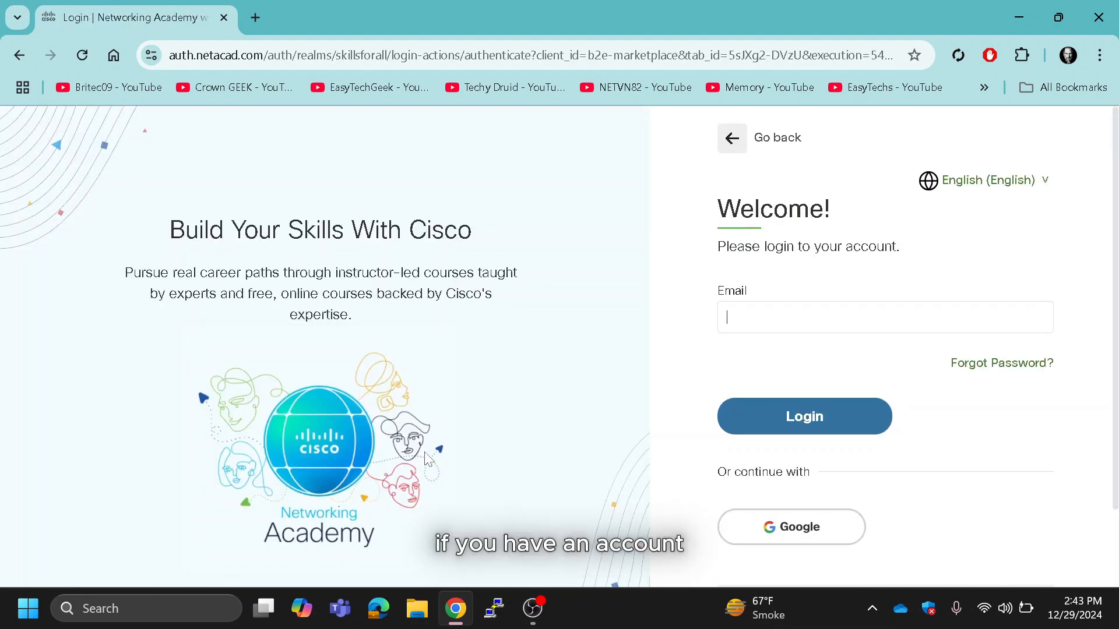
# - Sign up for a NetAcad account with country India, state Haryana, born October 2002
pyautogui.scroll(-3)
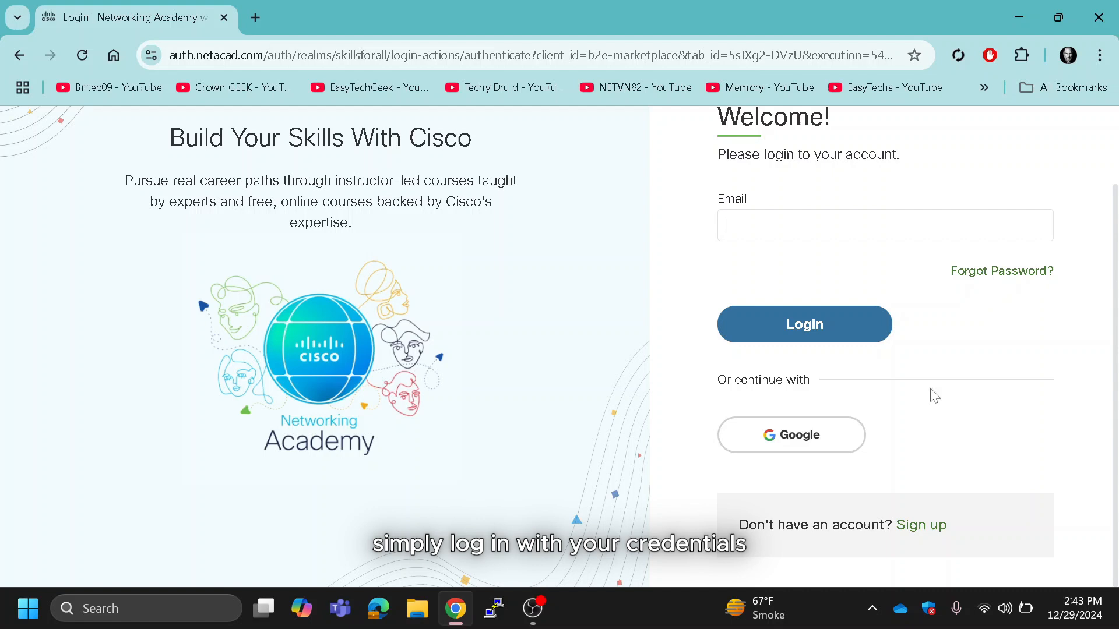
pyautogui.click(921, 525)
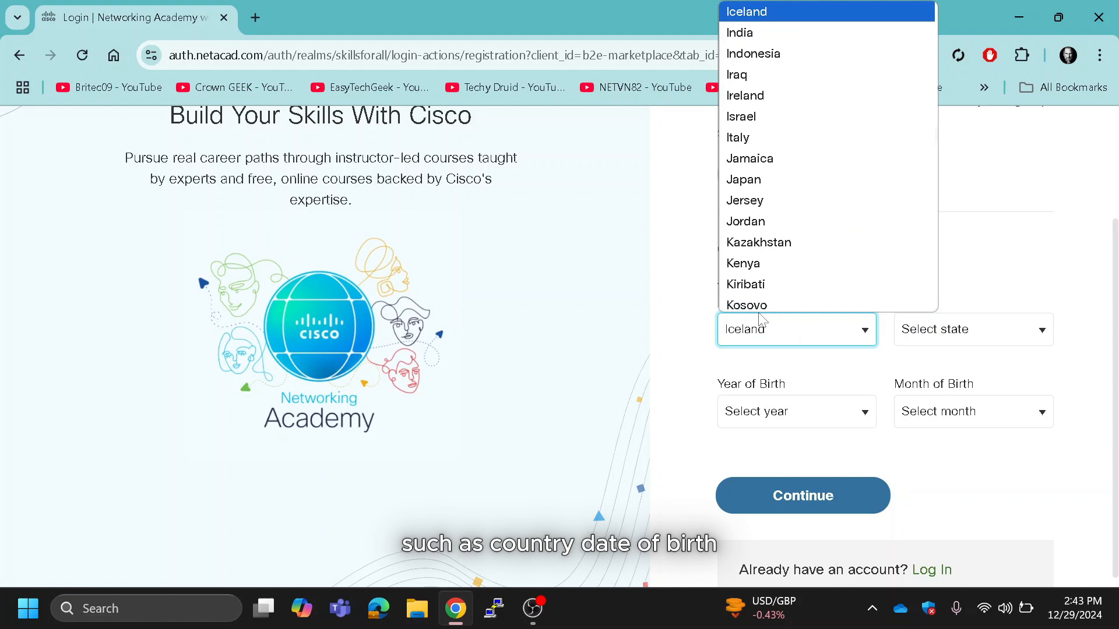
pyautogui.click(740, 32)
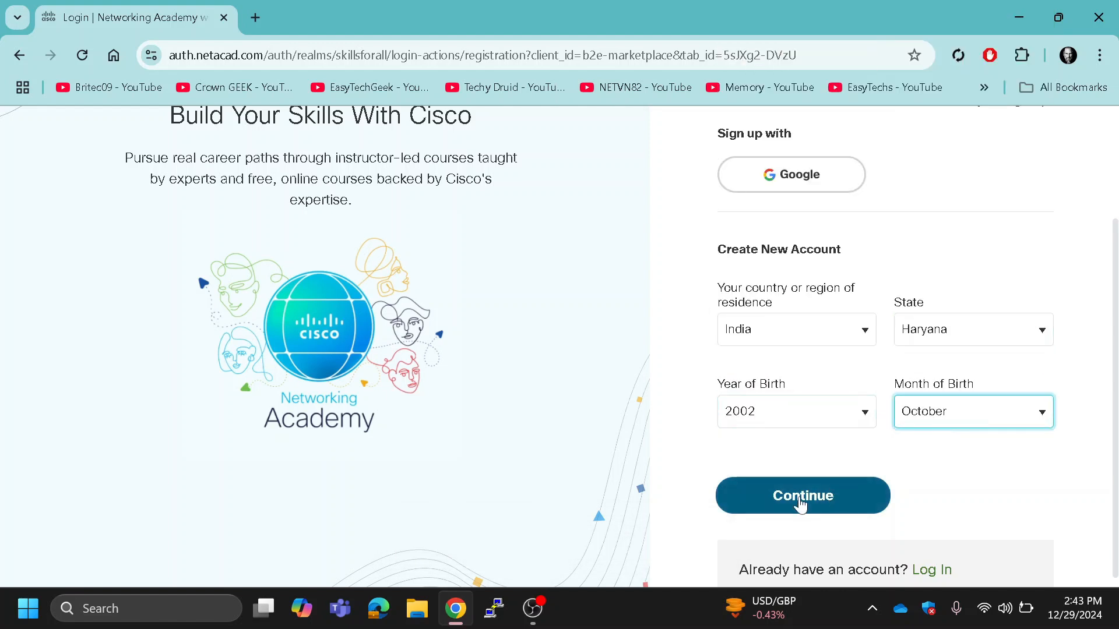
pyautogui.click(802, 495)
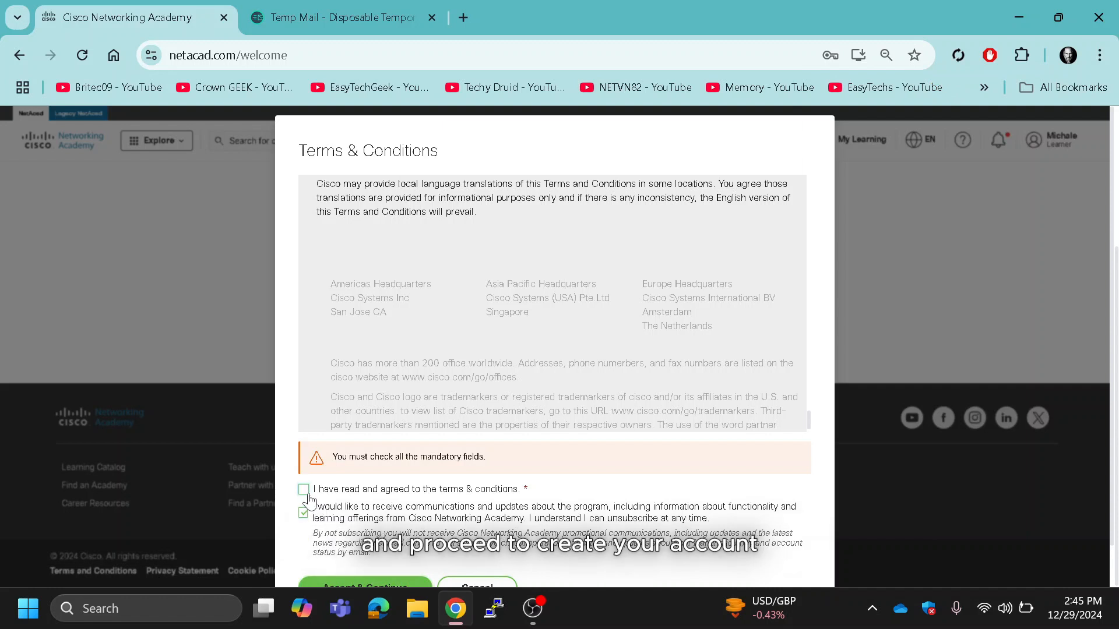
# - Tick 'I have read and agreed to the terms & conditions' and accept
pyautogui.click(303, 489)
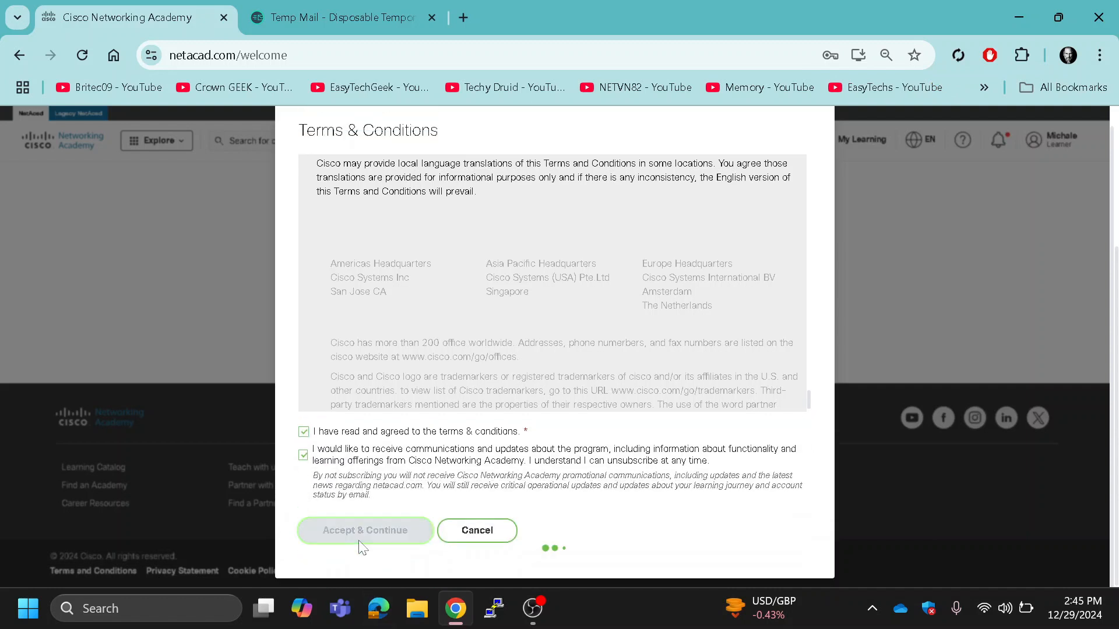
pyautogui.click(365, 531)
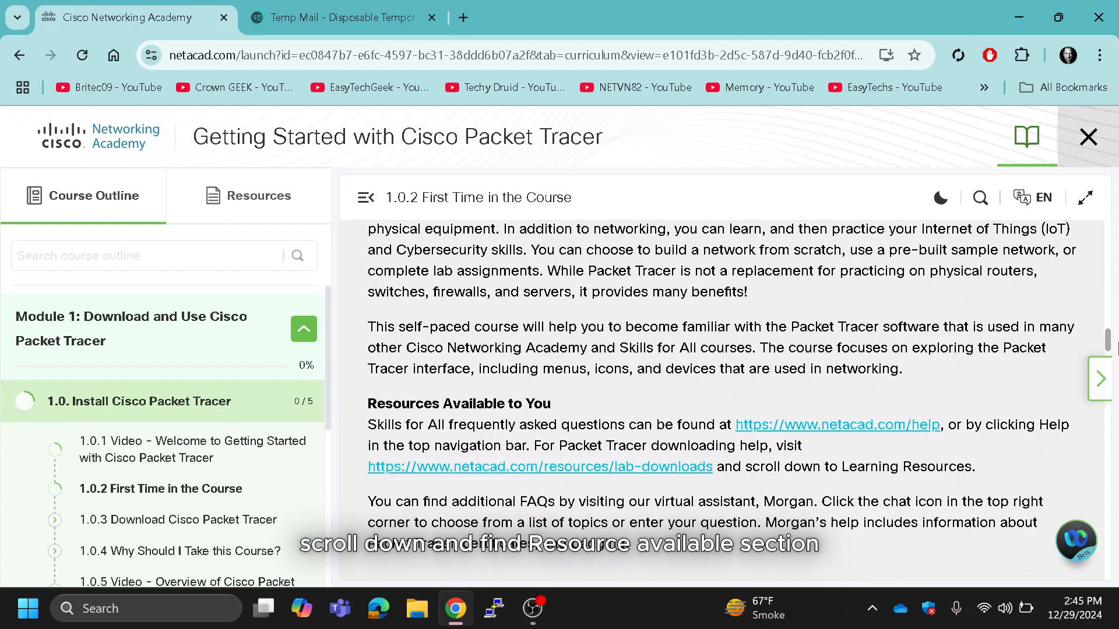
# - Scroll down to the Resource Hub's Packet Tracer 8.2.2 downloads for macOS, Ubuntu and Windows
pyautogui.scroll(-3)
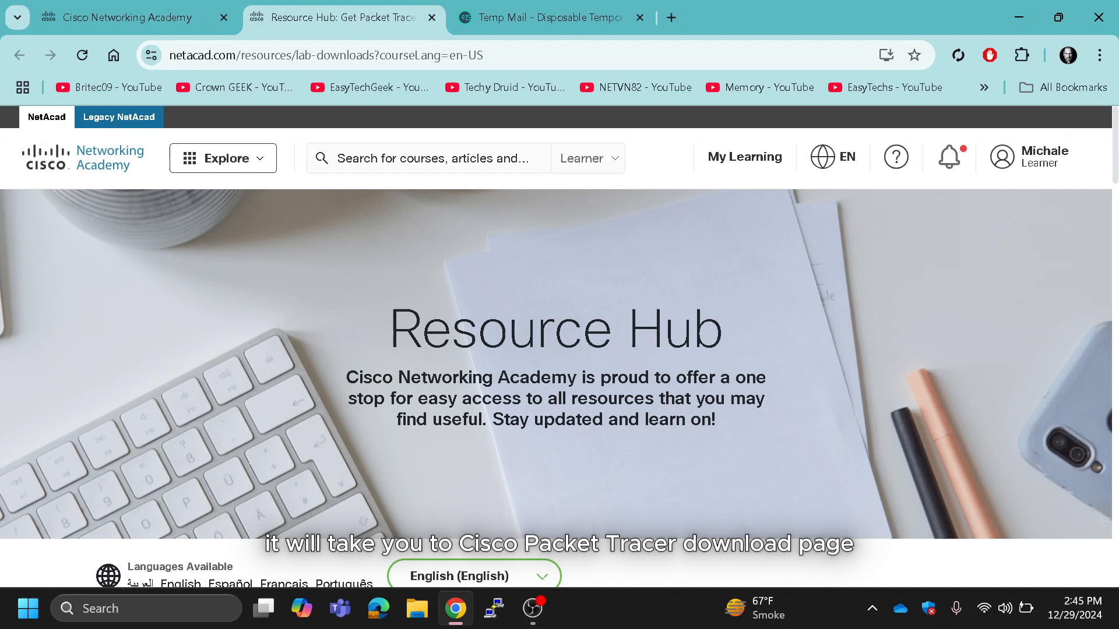
pyautogui.scroll(-3)
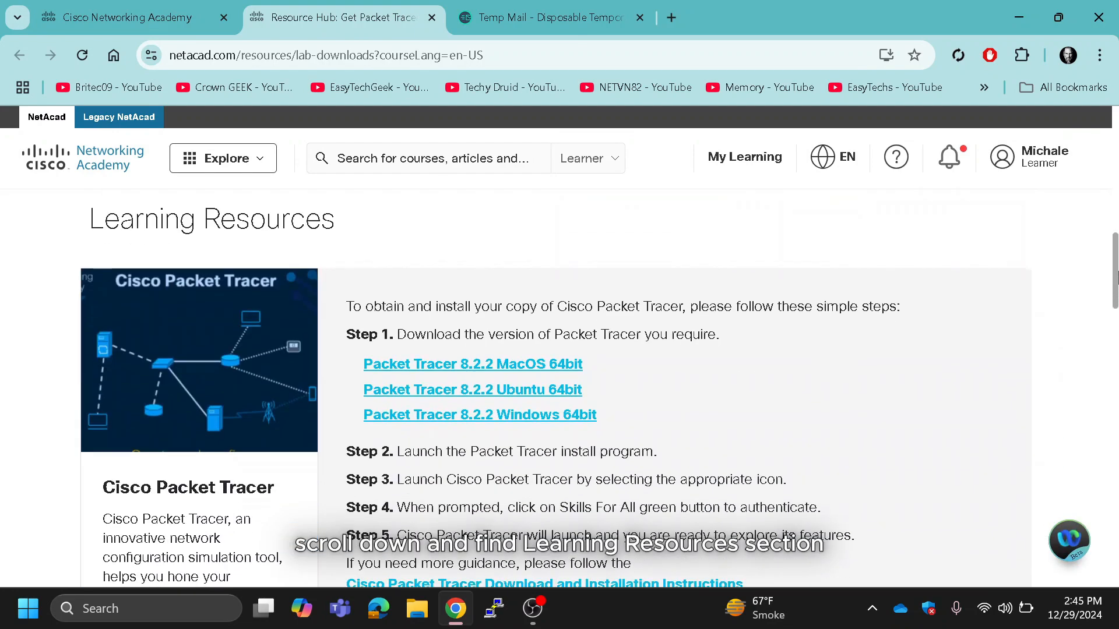
pyautogui.scroll(-3)
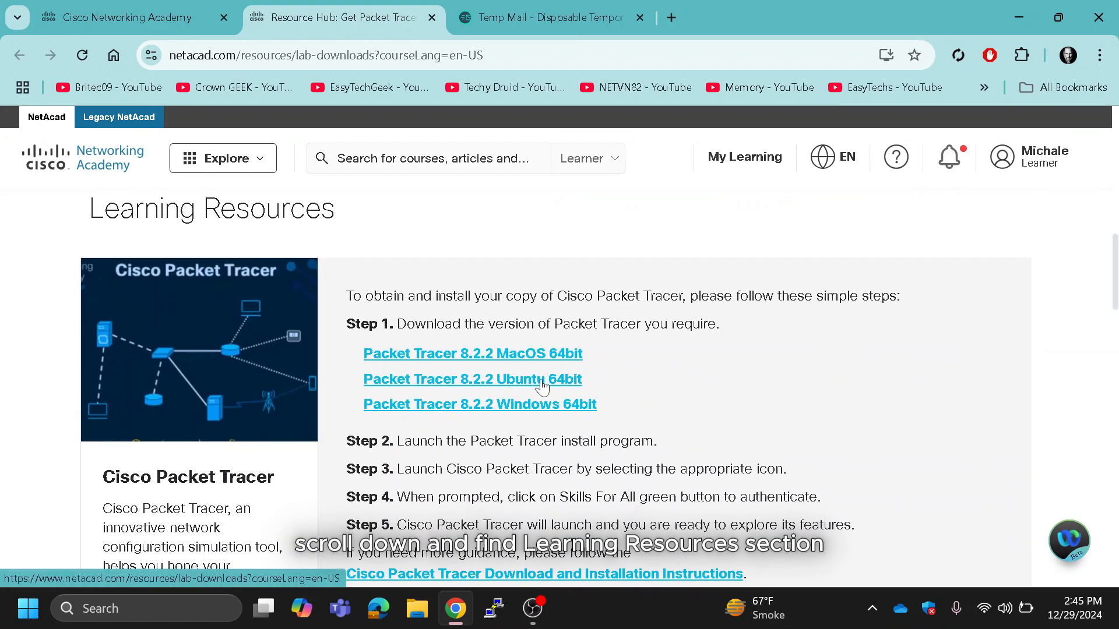
pyautogui.moveTo(548, 427)
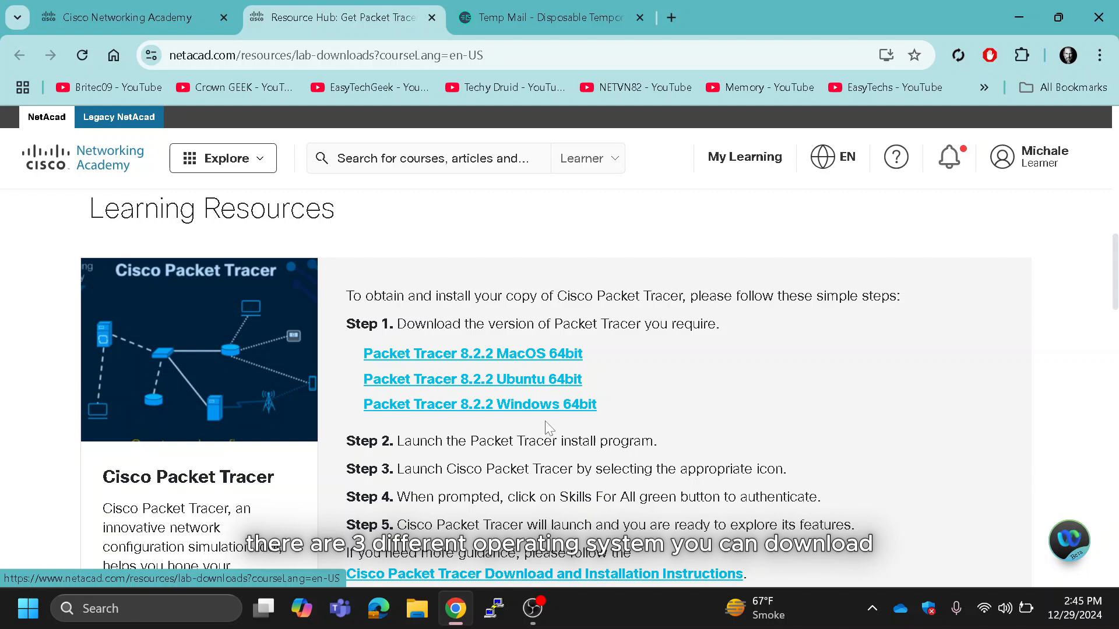
pyautogui.moveTo(467, 404)
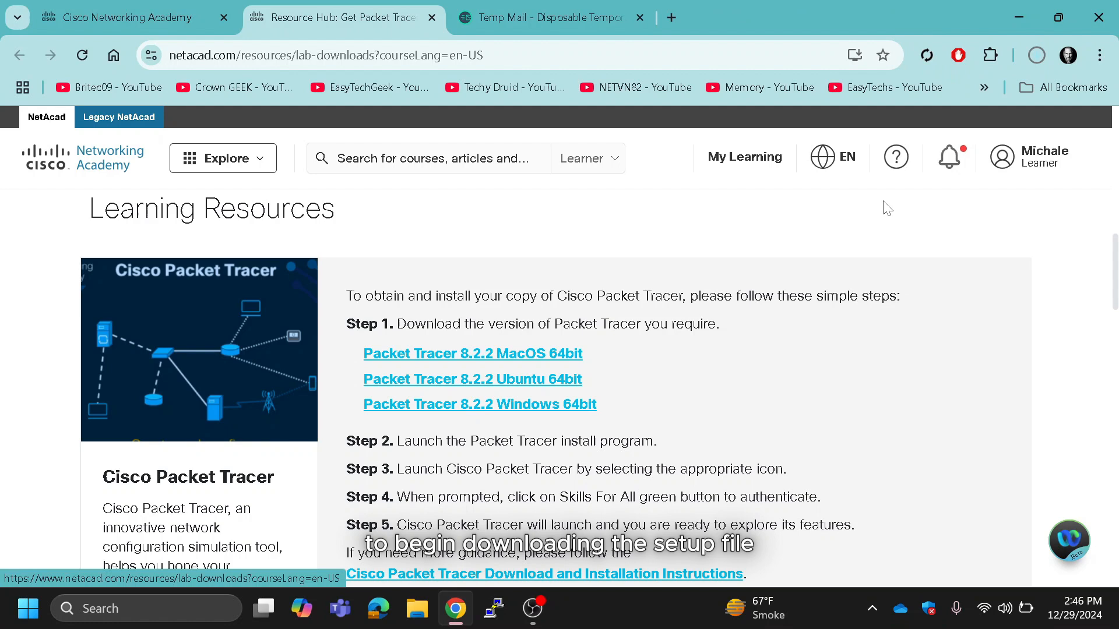
# - Open the downloaded Packet Tracer 8.2.2 Windows setup file and allow it to run
pyautogui.click(1036, 55)
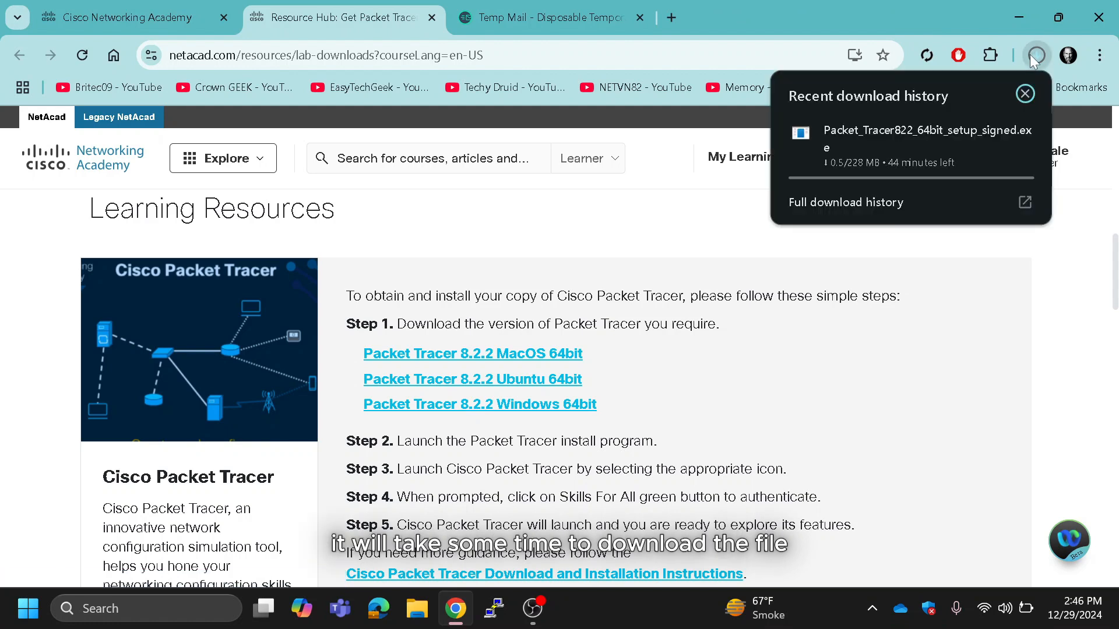
pyautogui.click(636, 17)
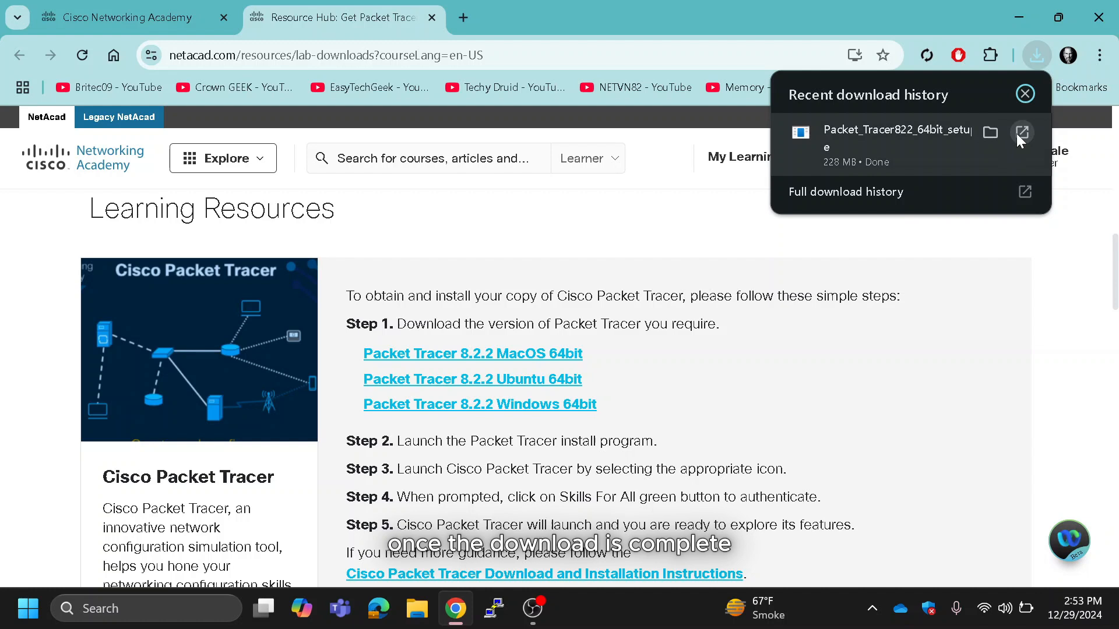
pyautogui.click(1021, 133)
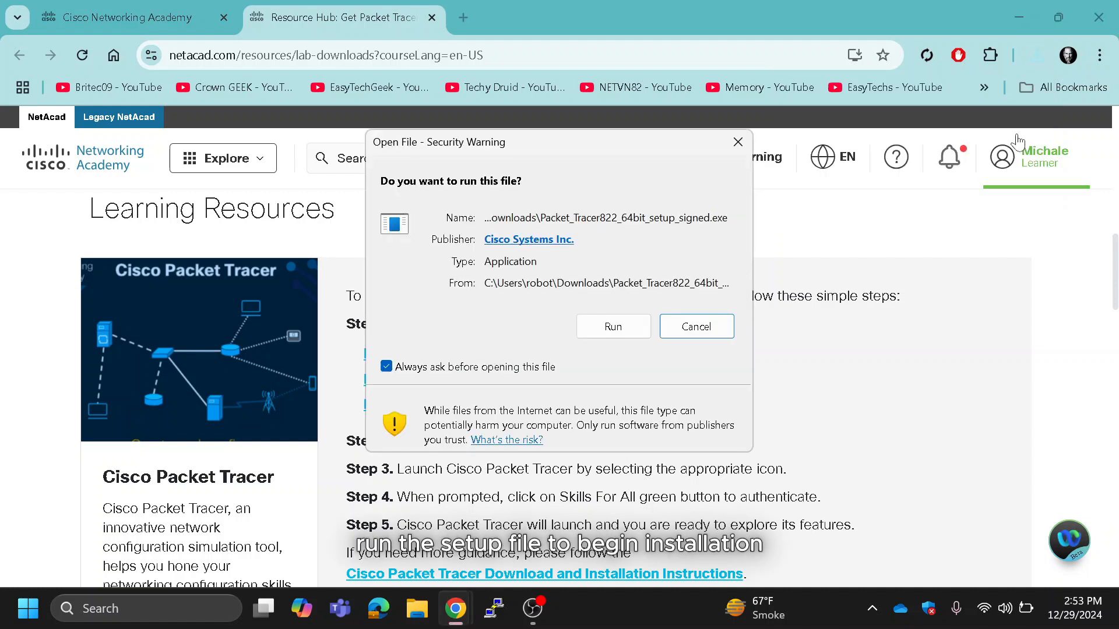
pyautogui.click(693, 326)
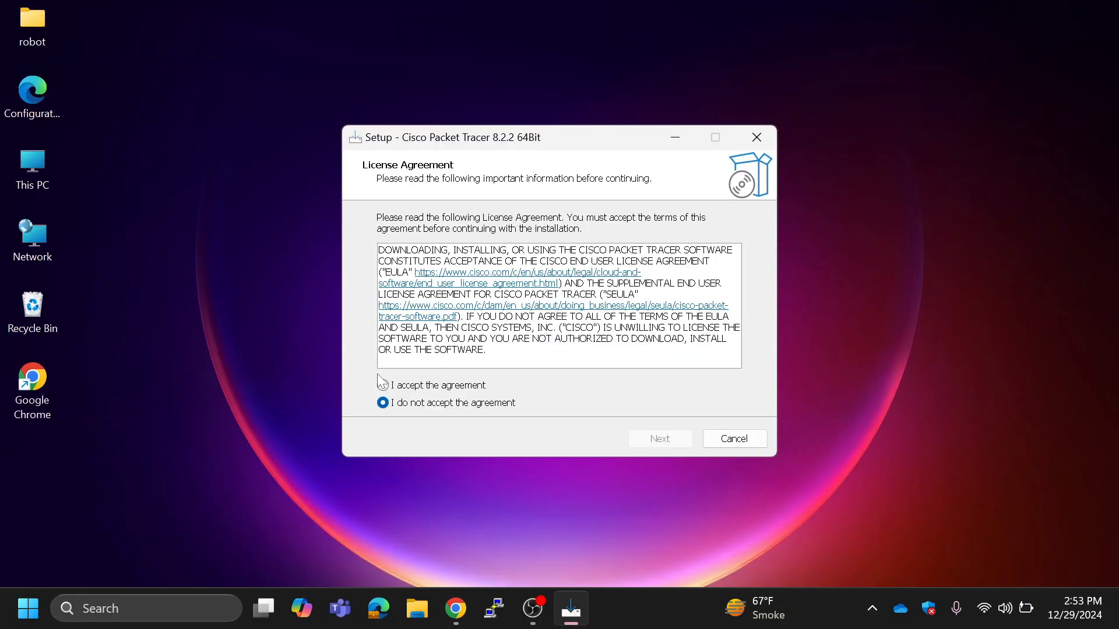
# - Accept the license, keep the default folder and desktop shortcut, install, and finish
pyautogui.click(658, 438)
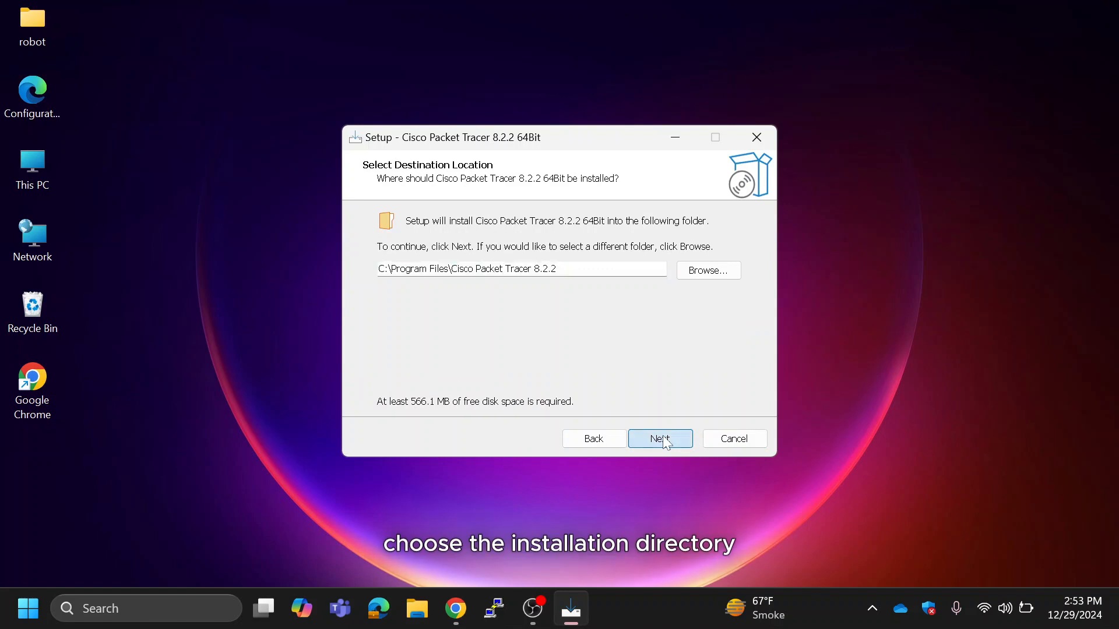
pyautogui.click(658, 438)
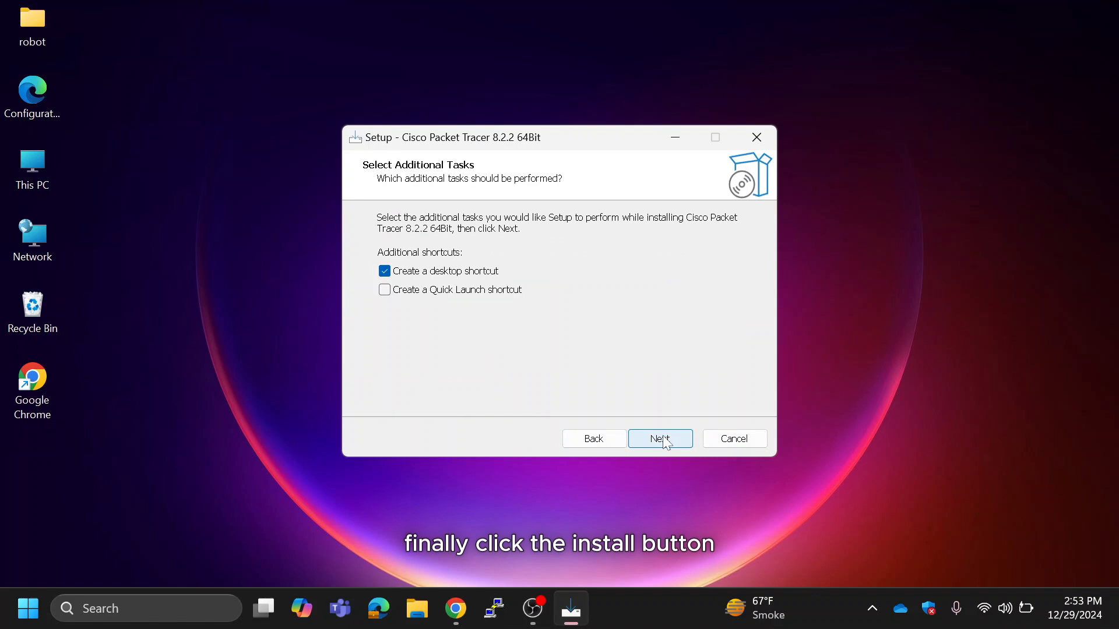
pyautogui.click(659, 438)
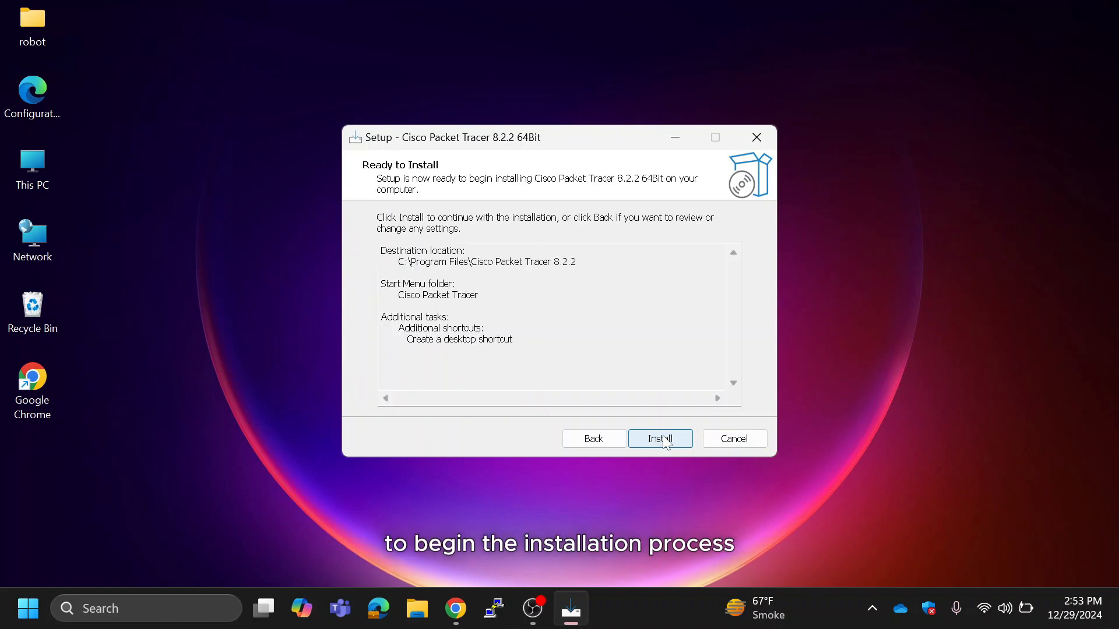
pyautogui.click(659, 438)
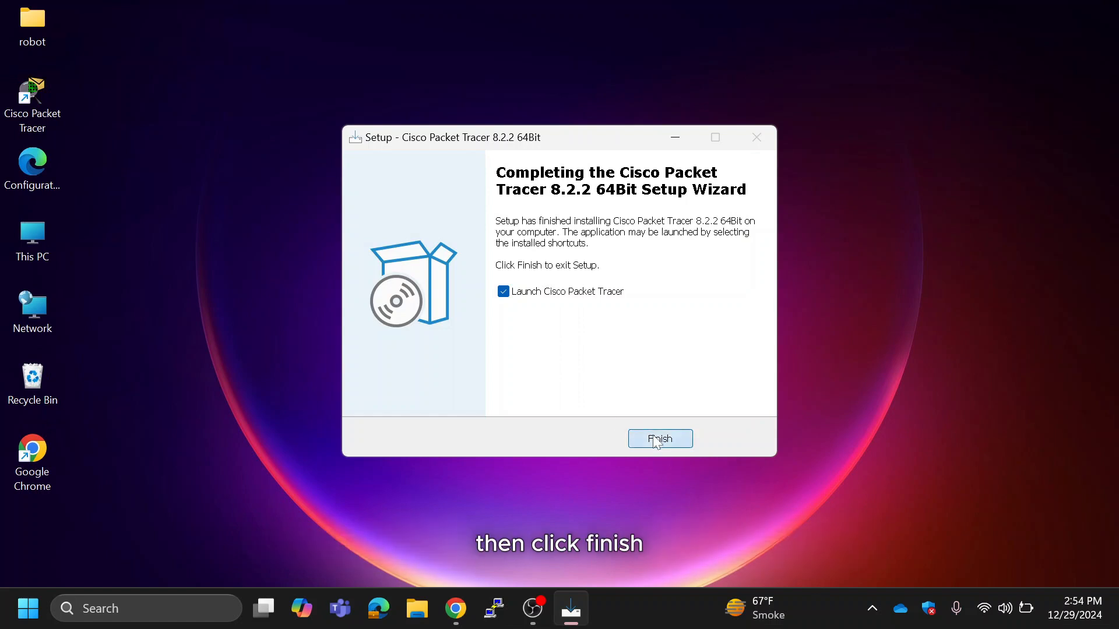
pyautogui.click(659, 438)
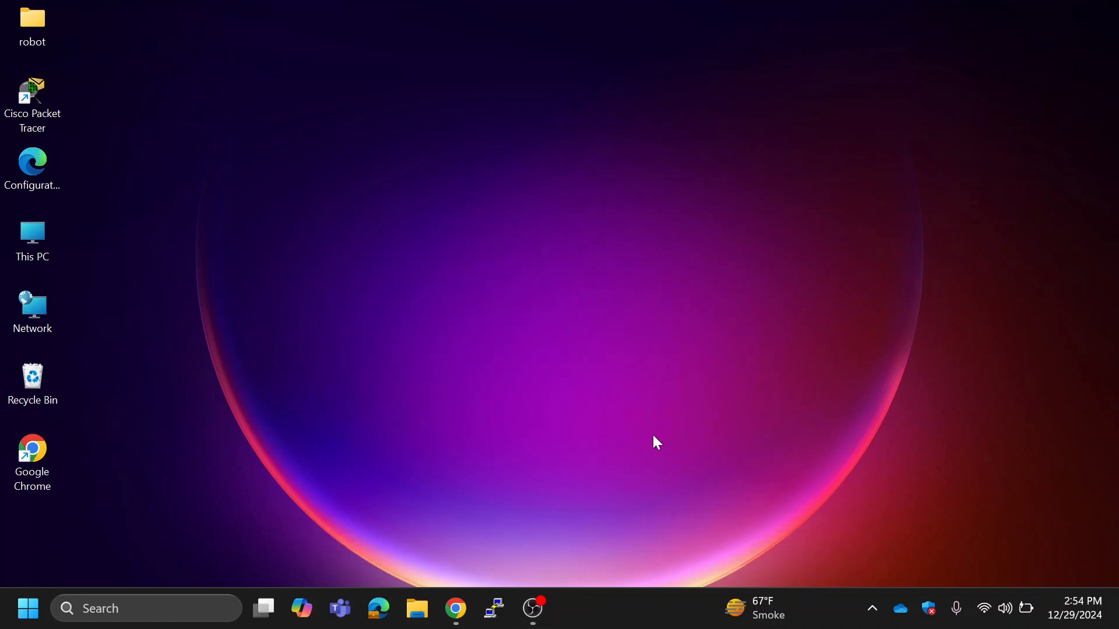
# - Launch Packet Tracer from the desktop shortcut, answer the multi-user prompt, and relaunch
pyautogui.doubleClick(33, 96)
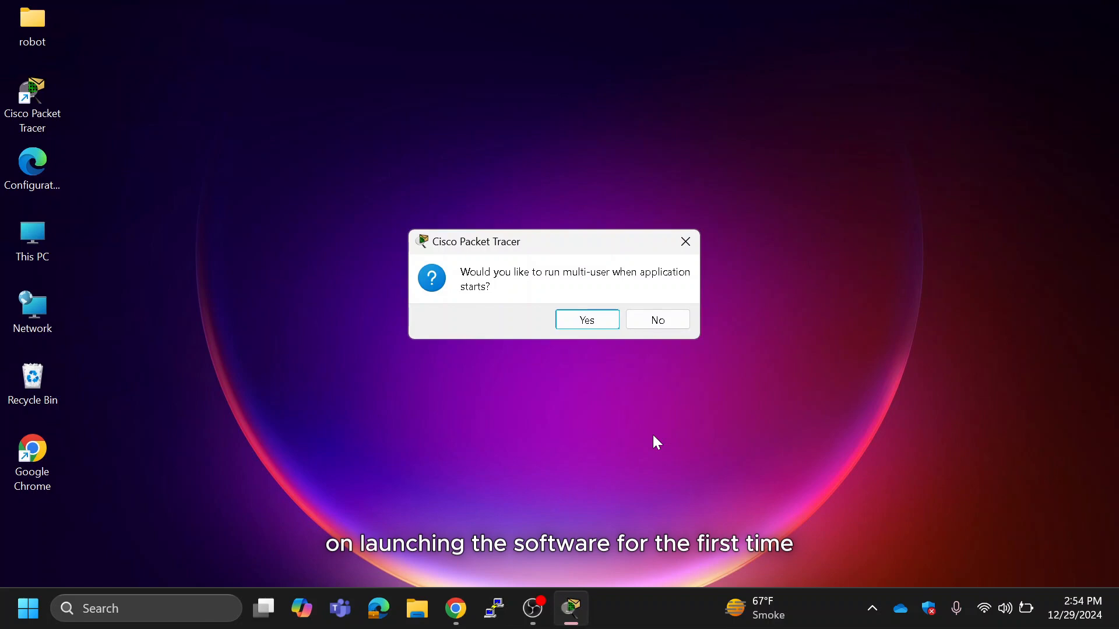
pyautogui.moveTo(640, 432)
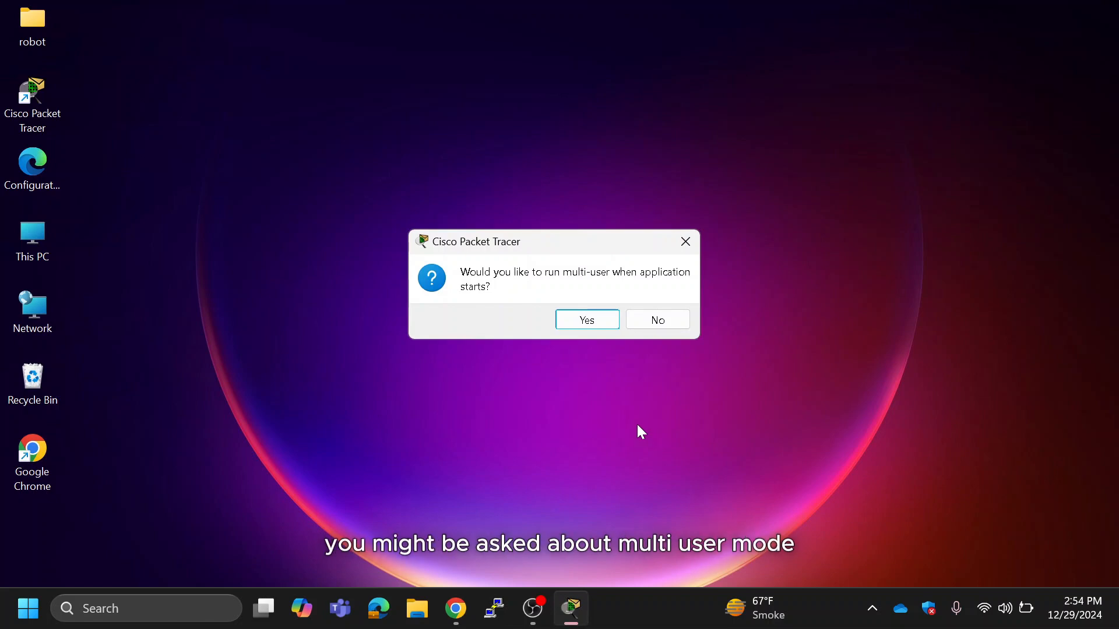
pyautogui.click(585, 319)
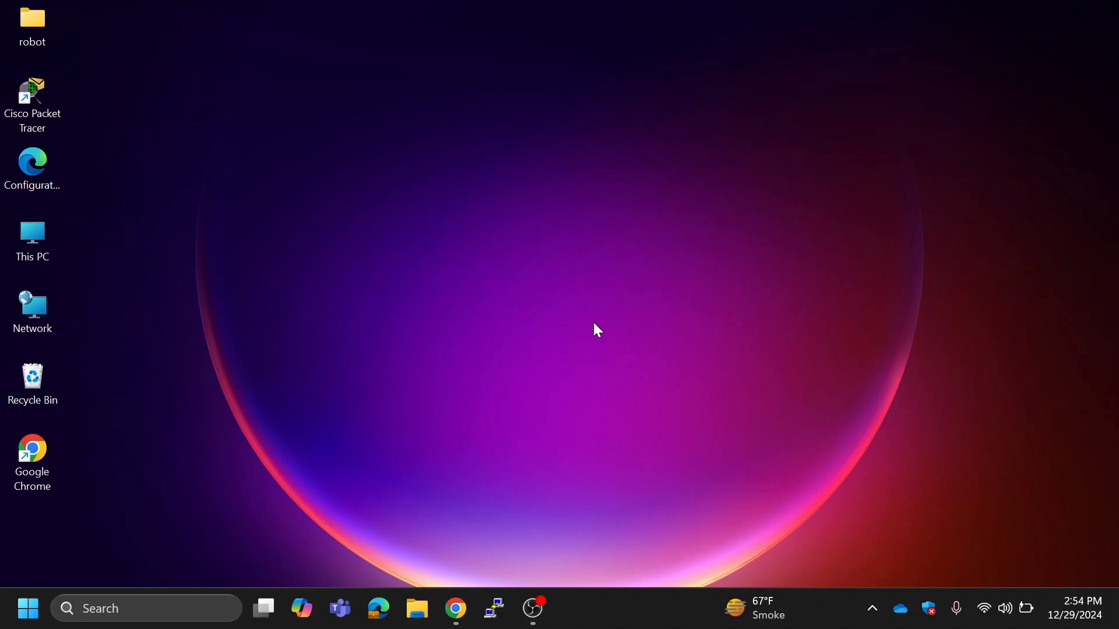
pyautogui.doubleClick(32, 96)
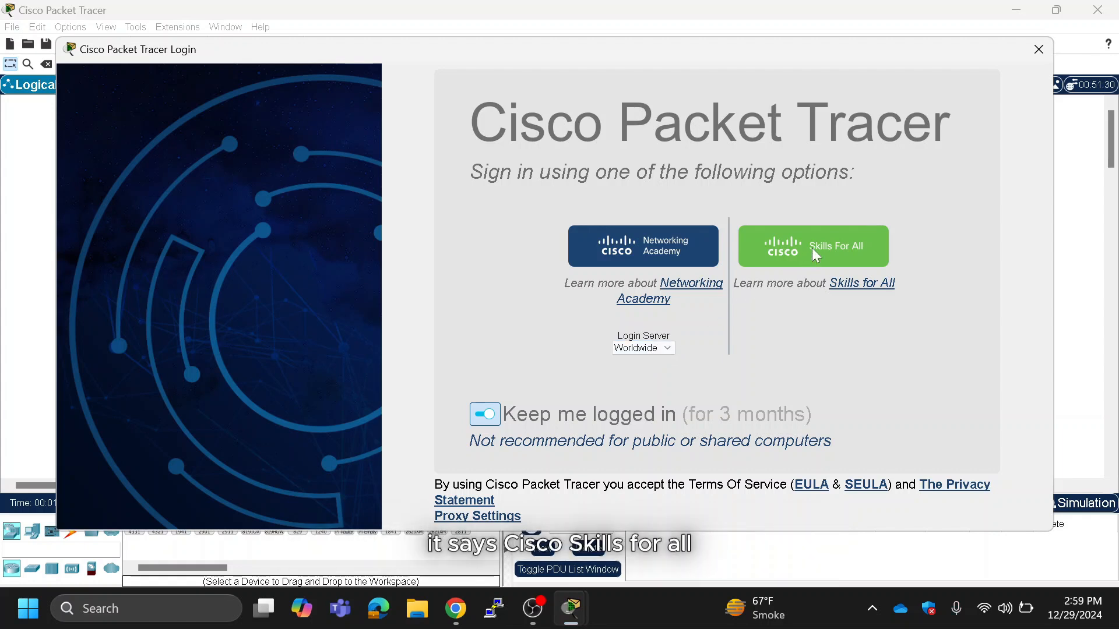
pyautogui.click(811, 246)
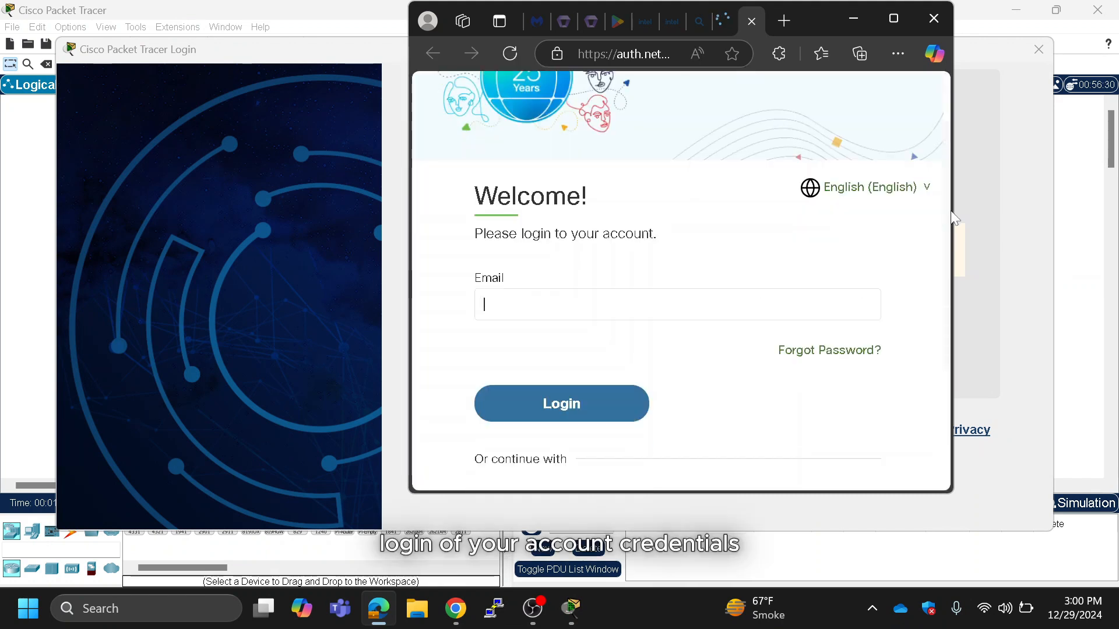
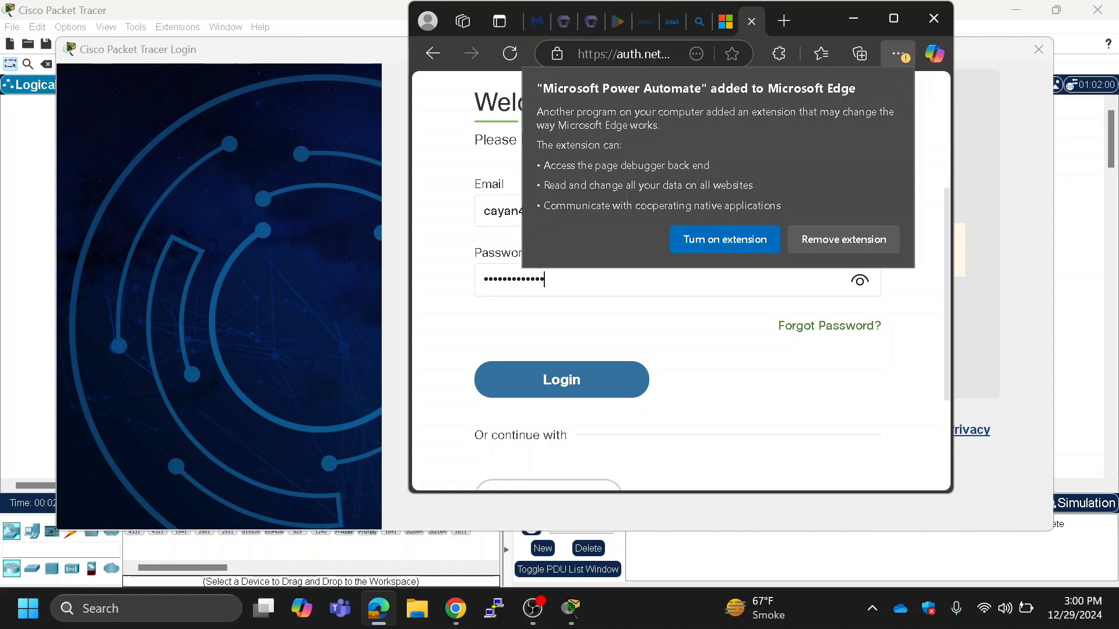
pyautogui.click(561, 379)
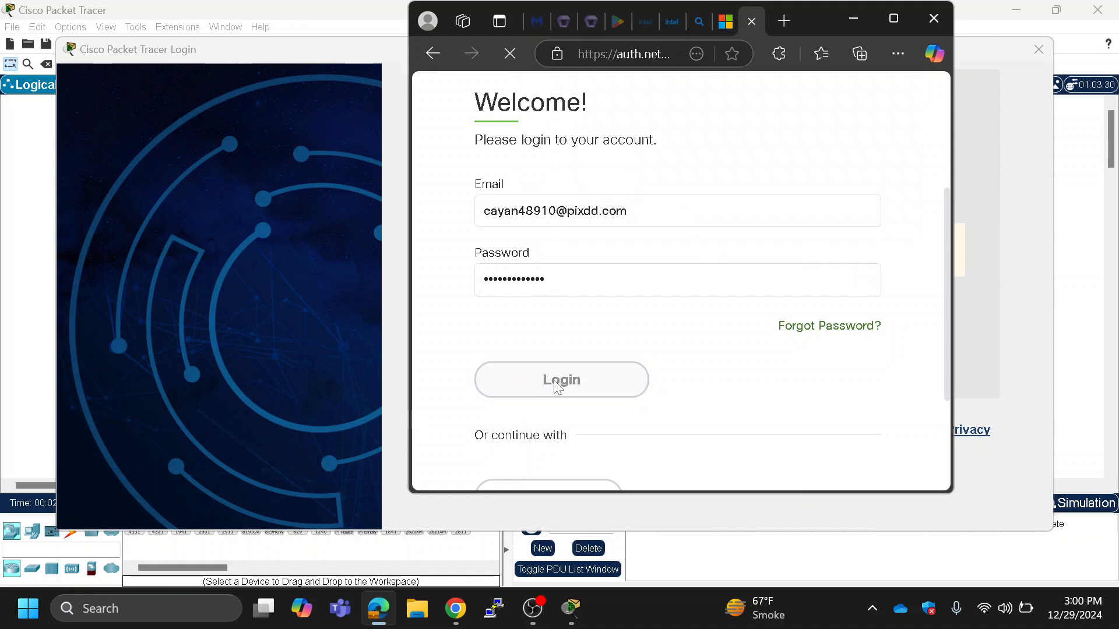
pyautogui.click(561, 379)
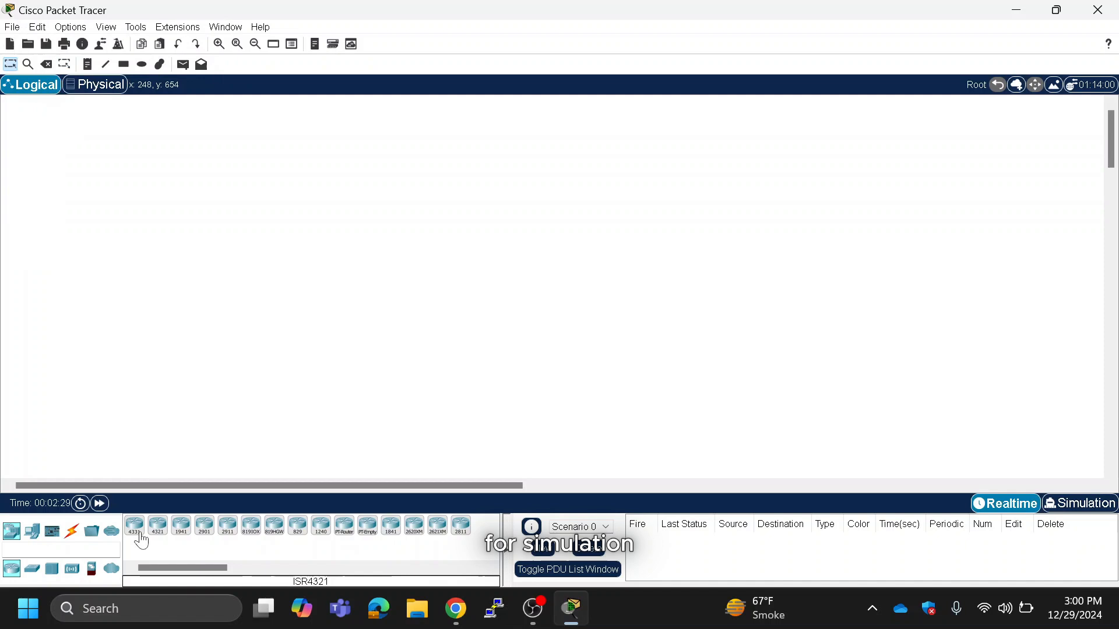
# - Place a 1941 router, ISR4331 router and 2960-24TT switch, then open Router0's Config tab
pyautogui.click(435, 361)
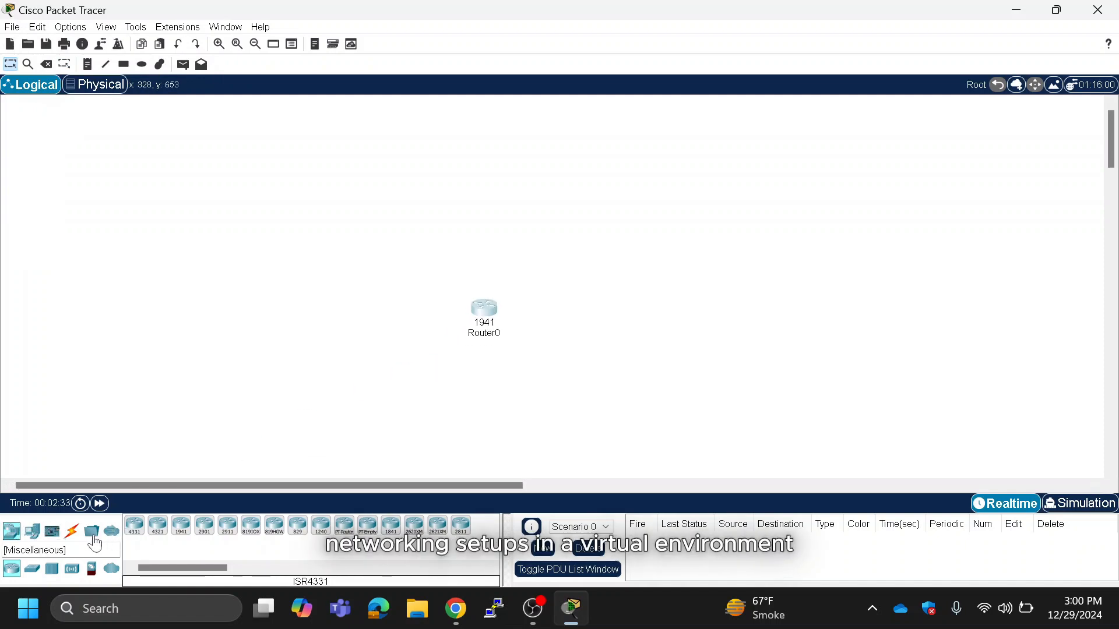
pyautogui.click(599, 286)
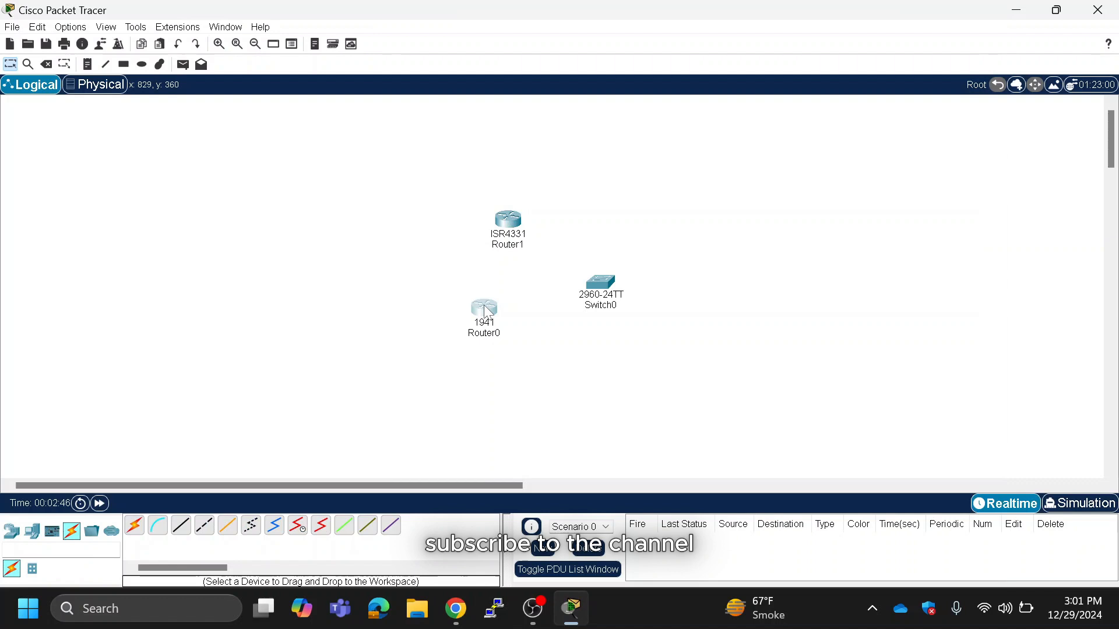
pyautogui.doubleClick(484, 311)
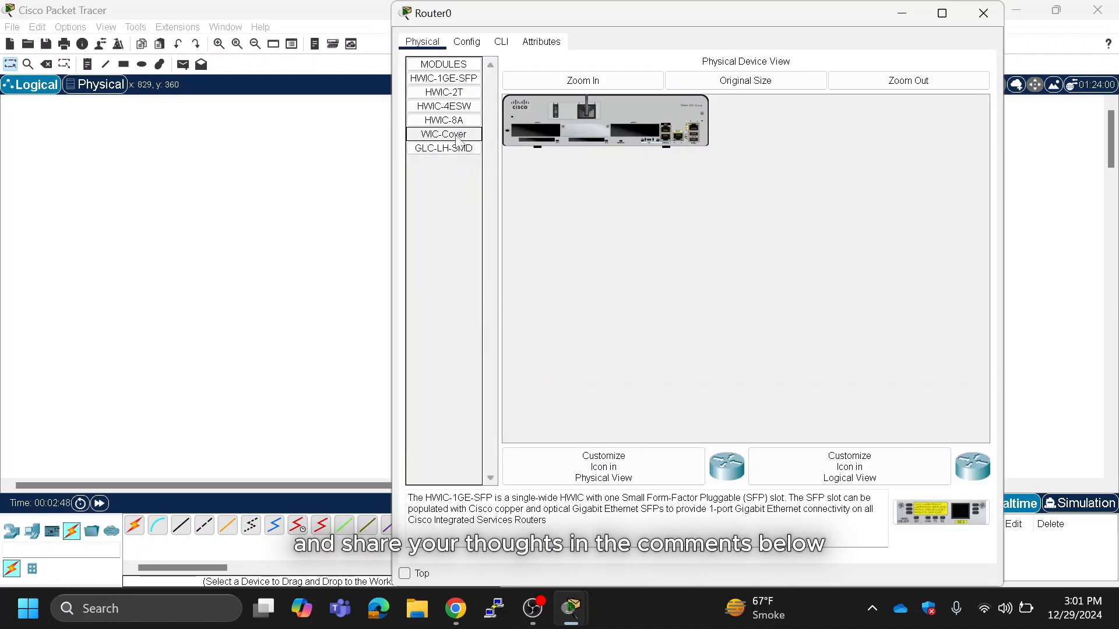
pyautogui.click(466, 40)
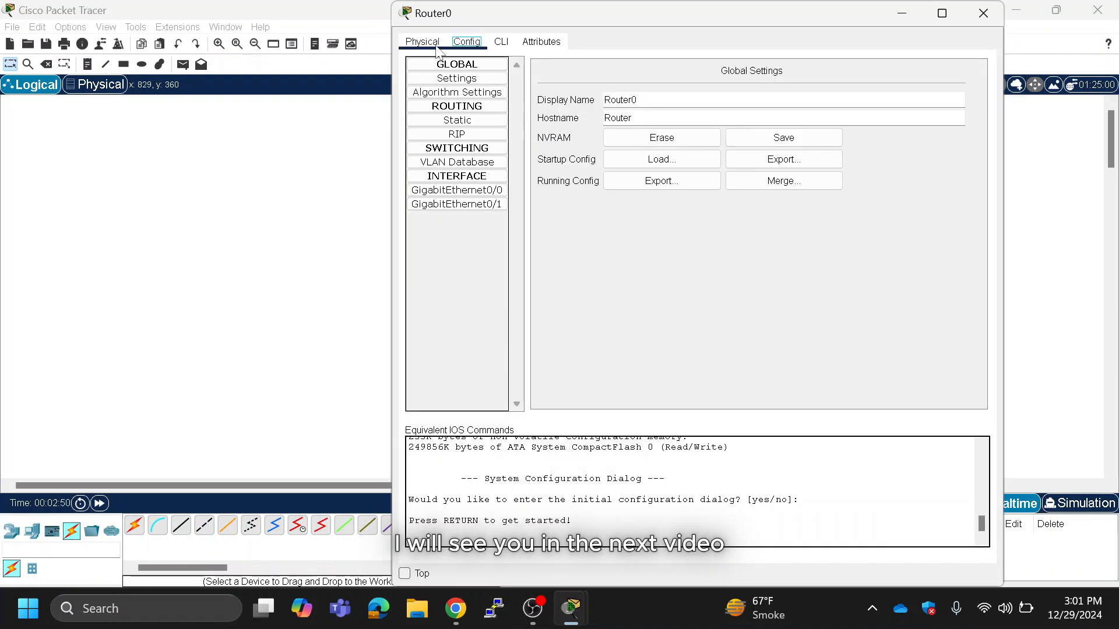